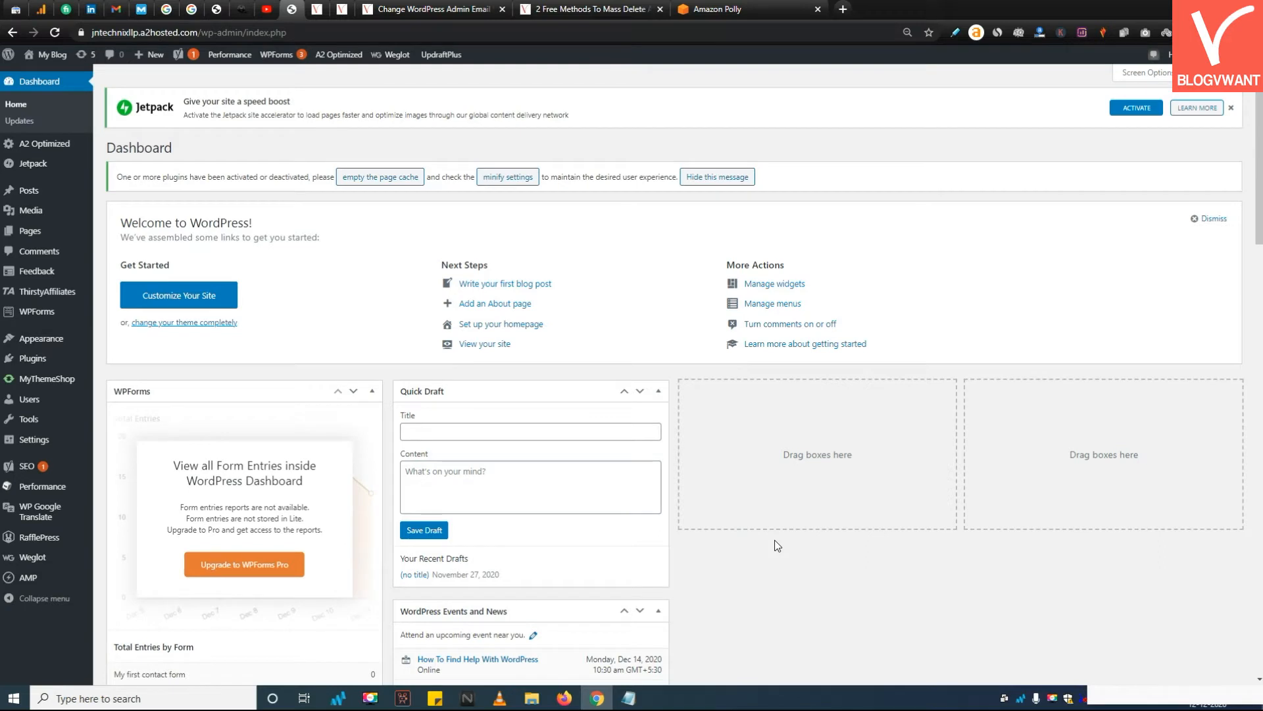
pyautogui.moveTo(29, 190)
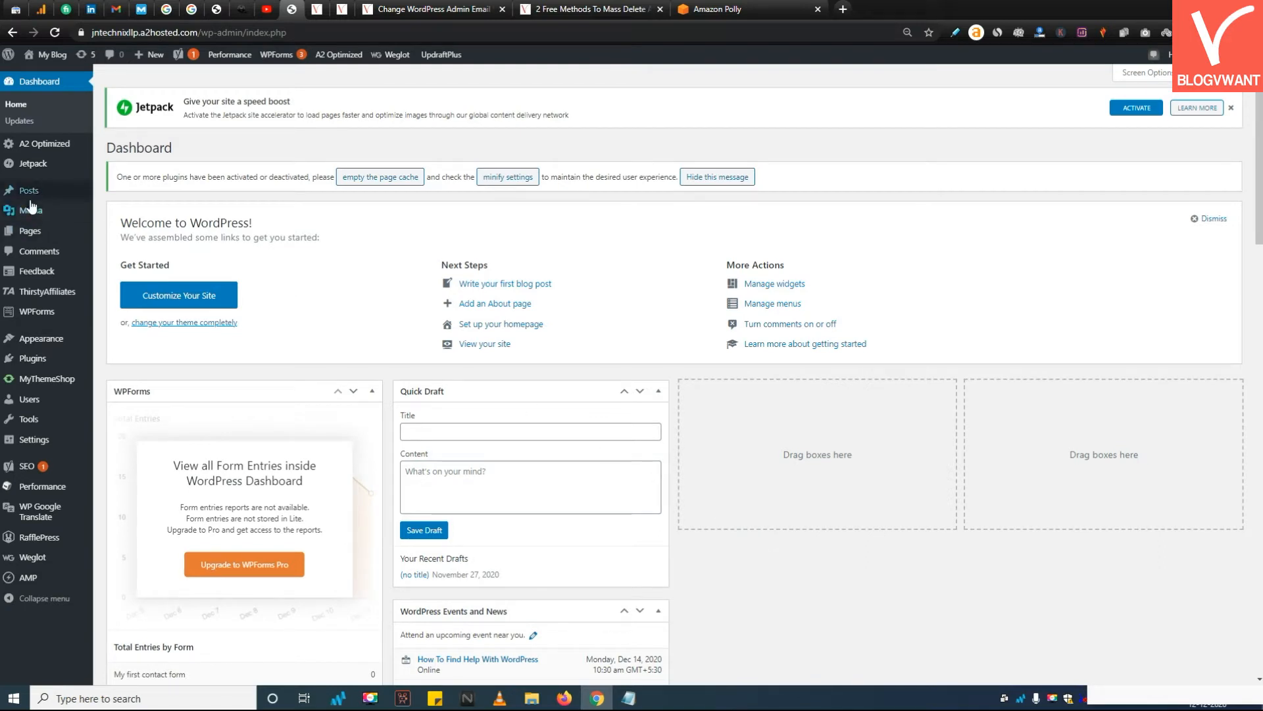
pyautogui.moveTo(28, 190)
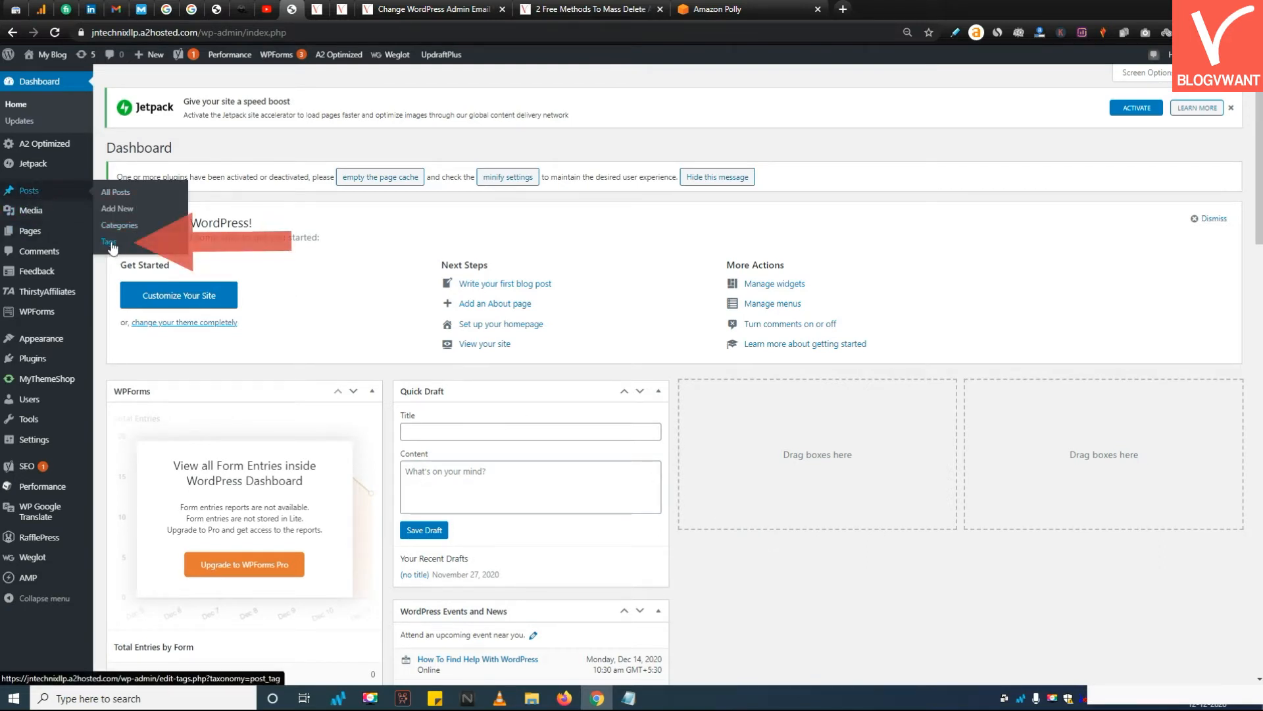
# Go to the post Tags admin page from the Posts menu
pyautogui.click(108, 243)
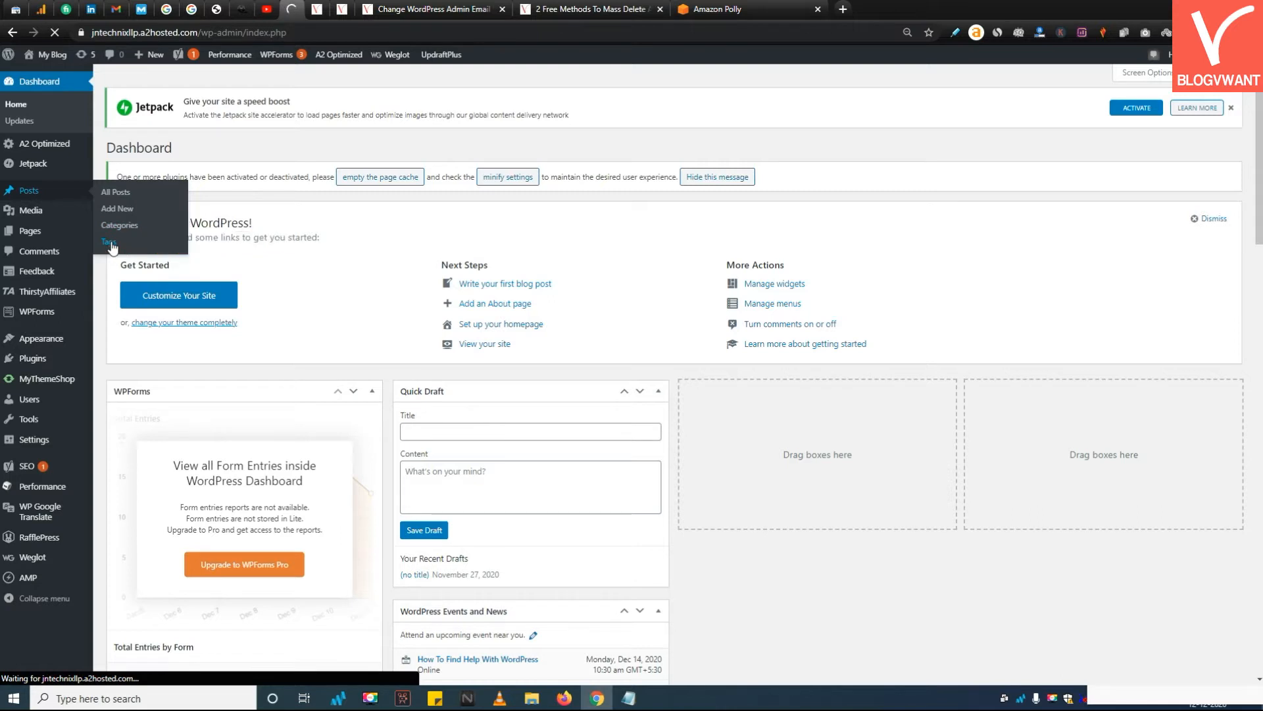
pyautogui.click(108, 243)
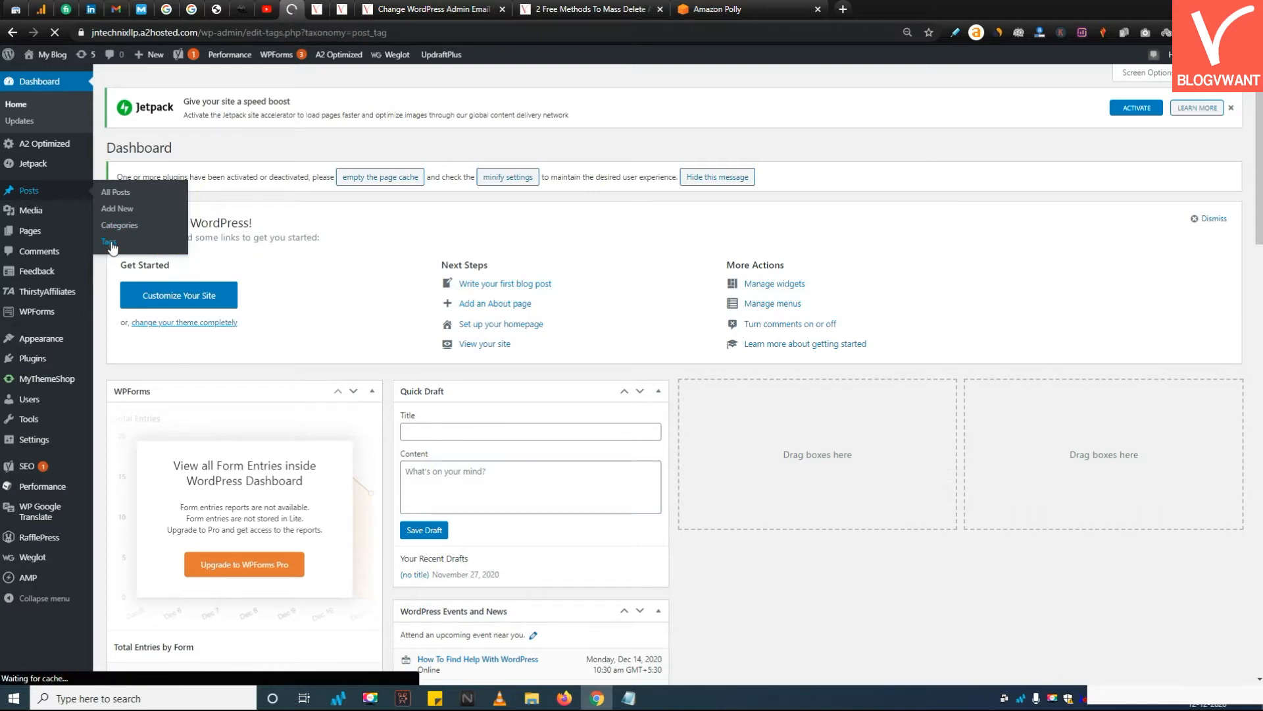
pyautogui.click(109, 242)
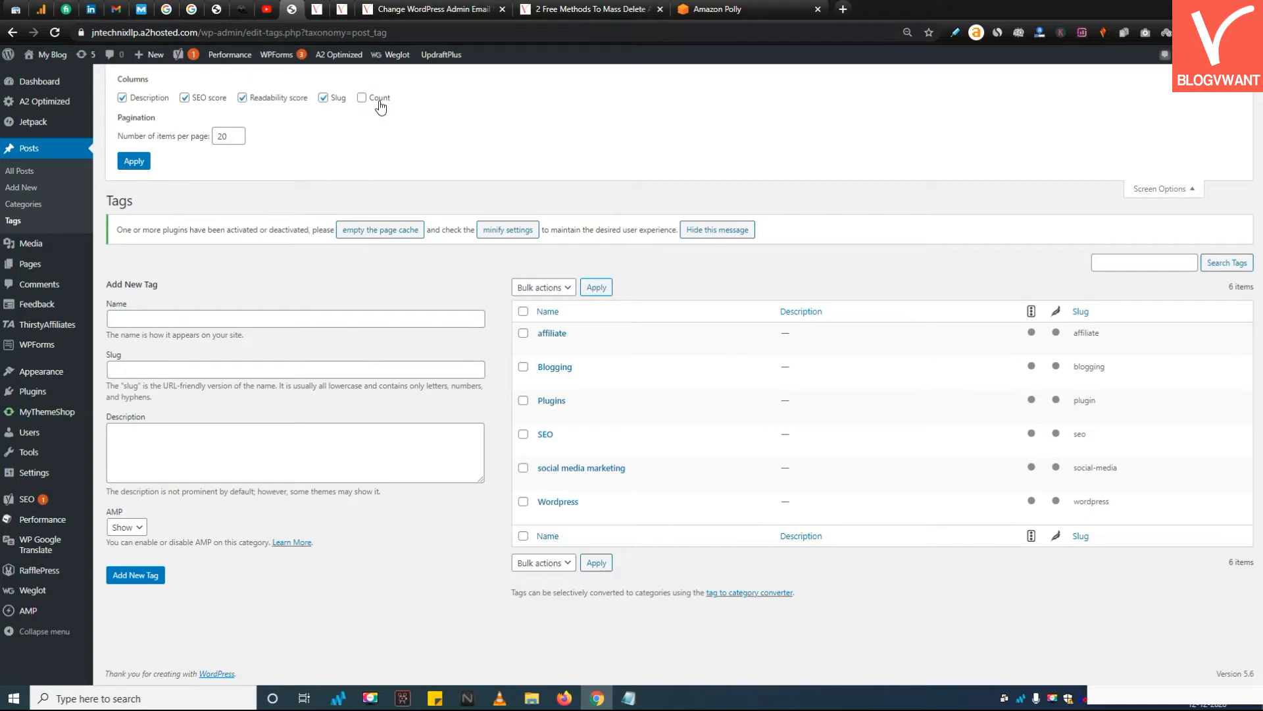
# Enable the Count column in Screen Options and apply the list settings
pyautogui.click(362, 97)
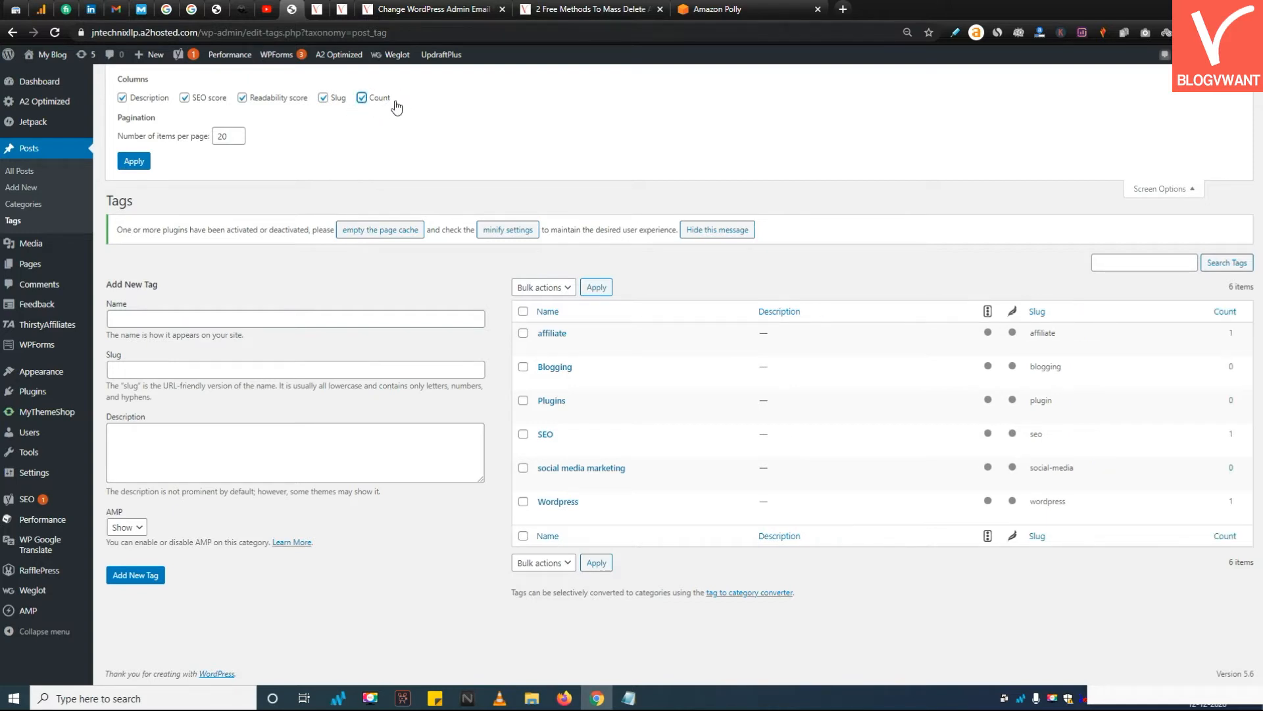
pyautogui.click(134, 161)
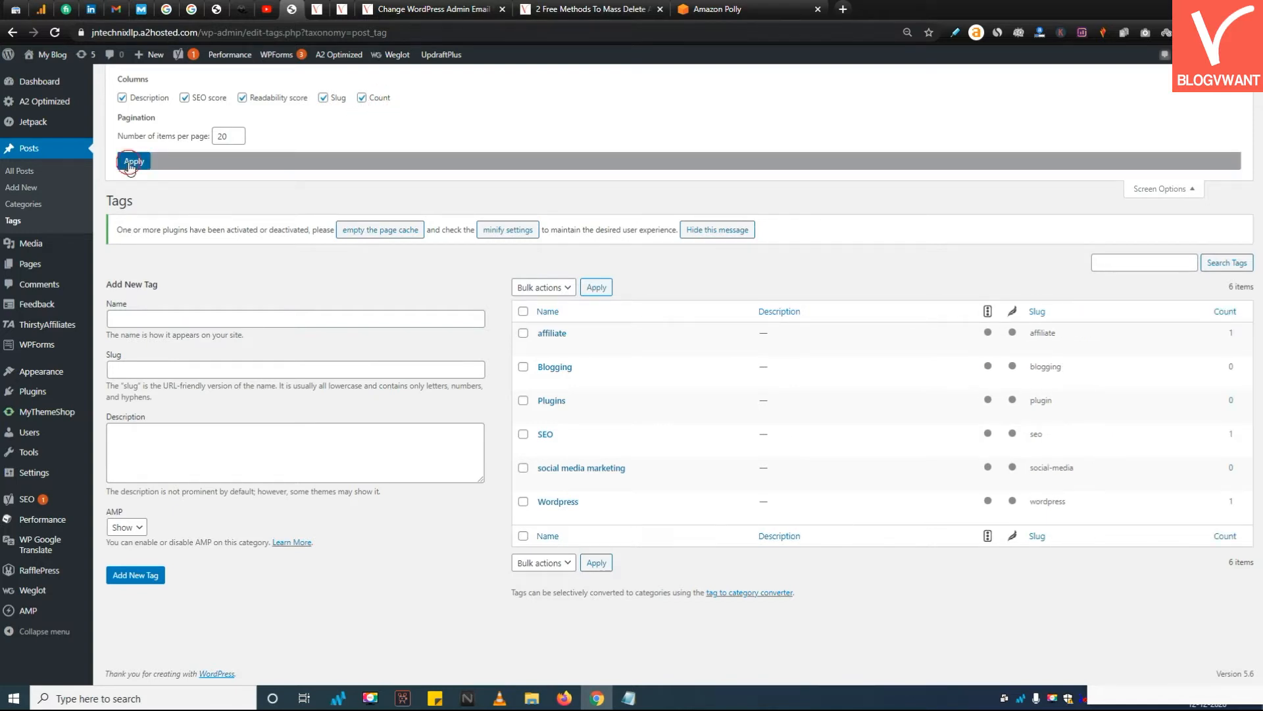
pyautogui.click(133, 161)
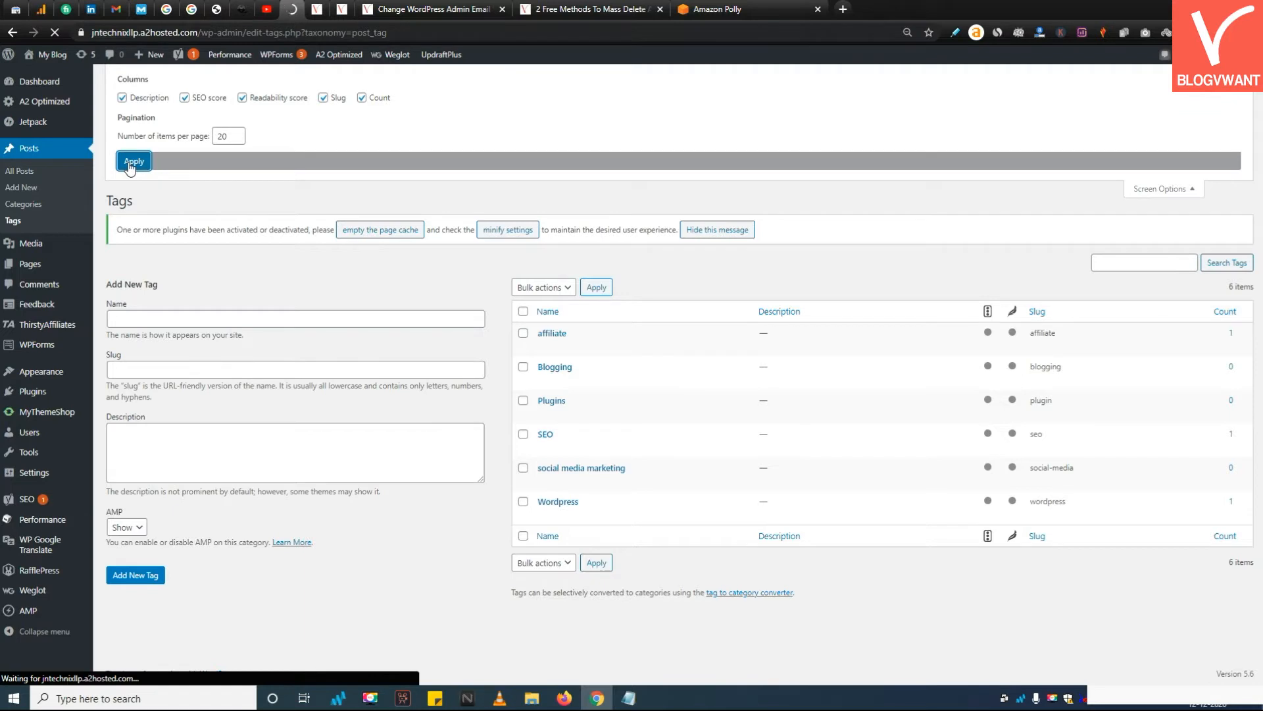
pyautogui.click(134, 161)
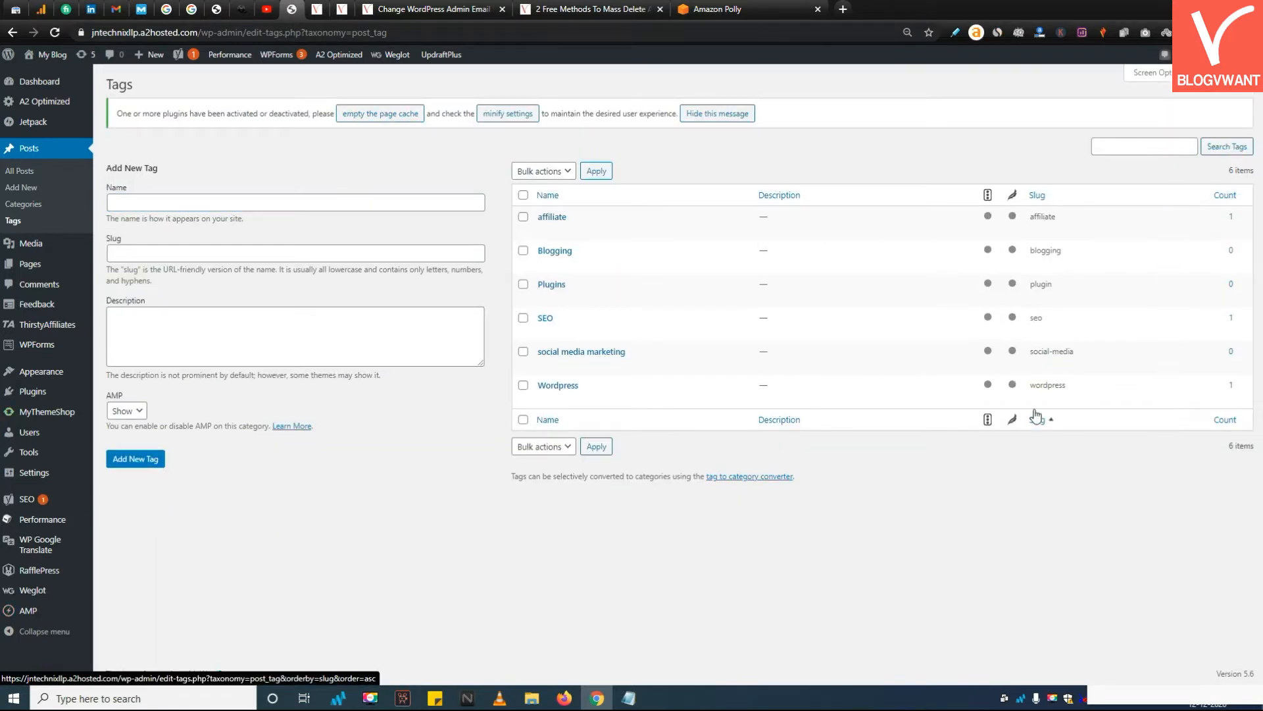
pyautogui.moveTo(555, 250)
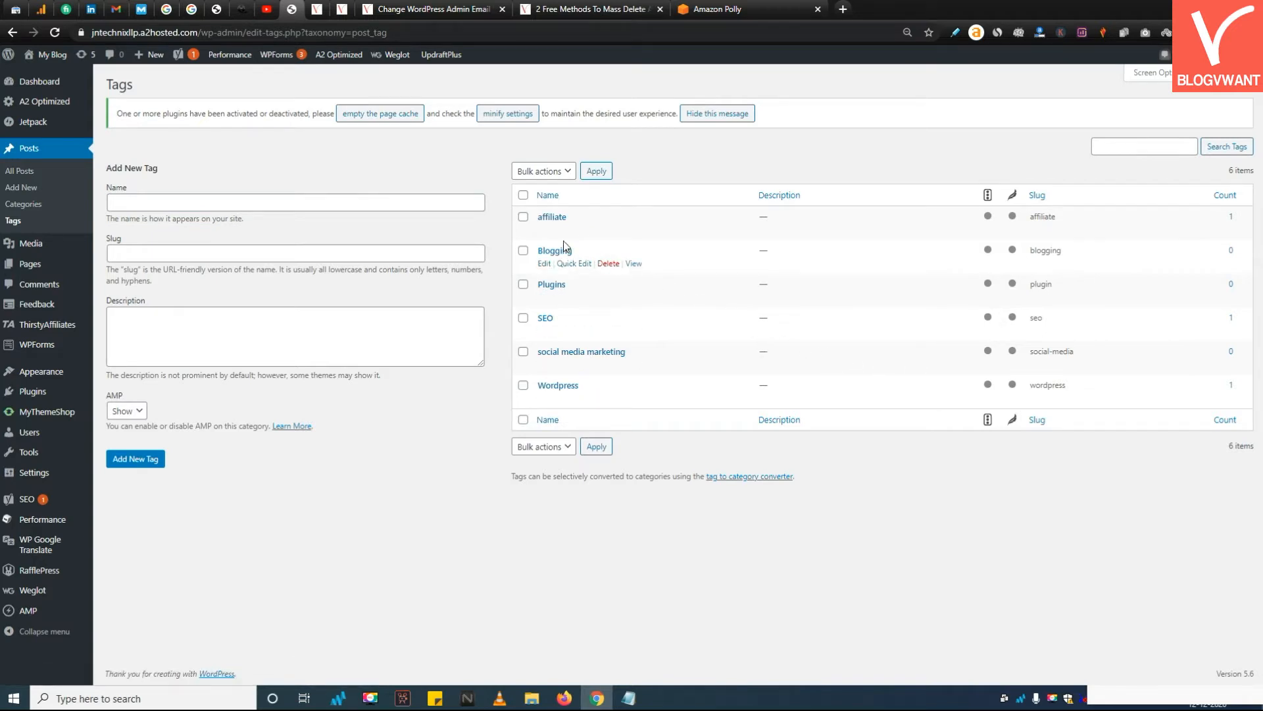
# Tick the zero-count tags Blogging, Plugins and social media marketing for bulk action
pyautogui.click(523, 251)
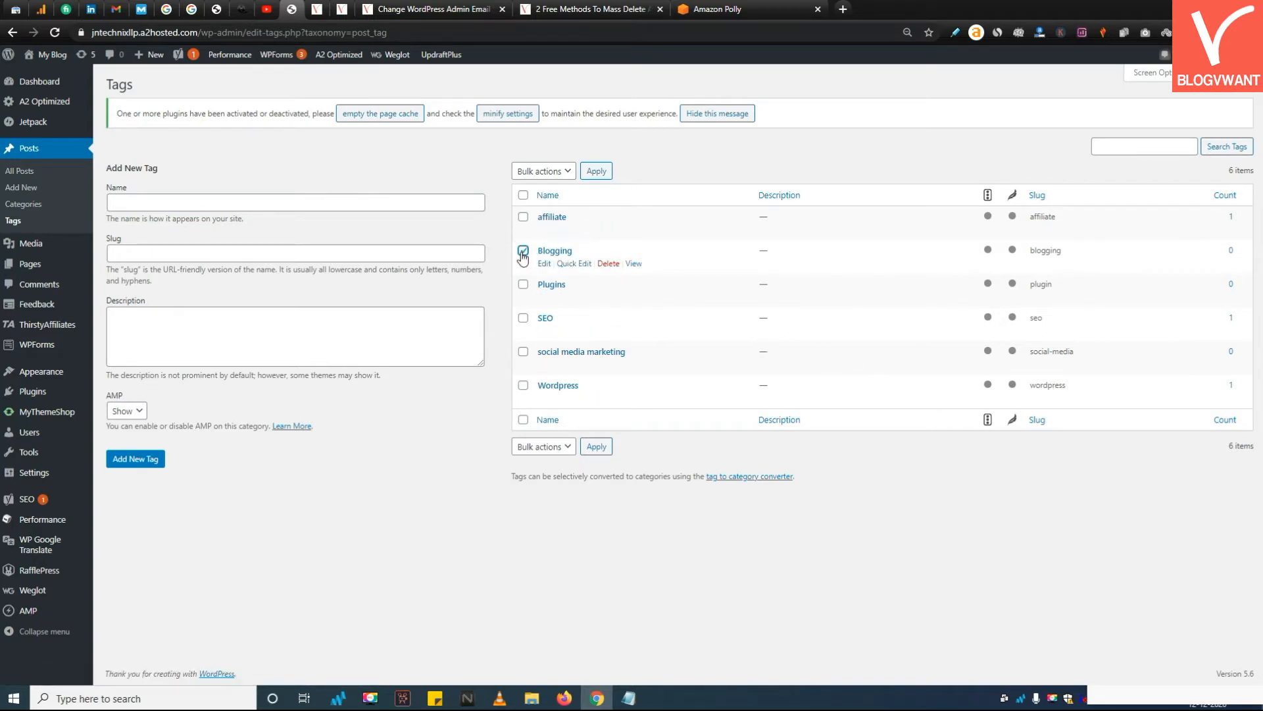
pyautogui.click(522, 251)
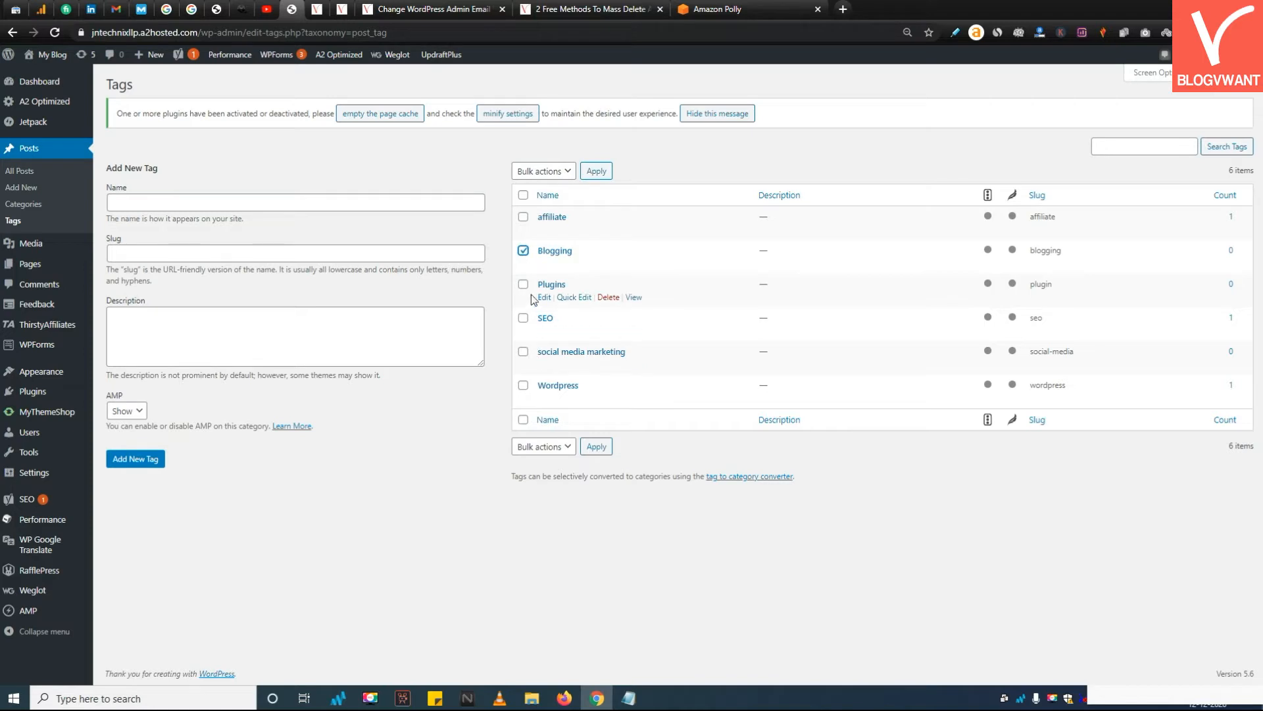
pyautogui.click(523, 283)
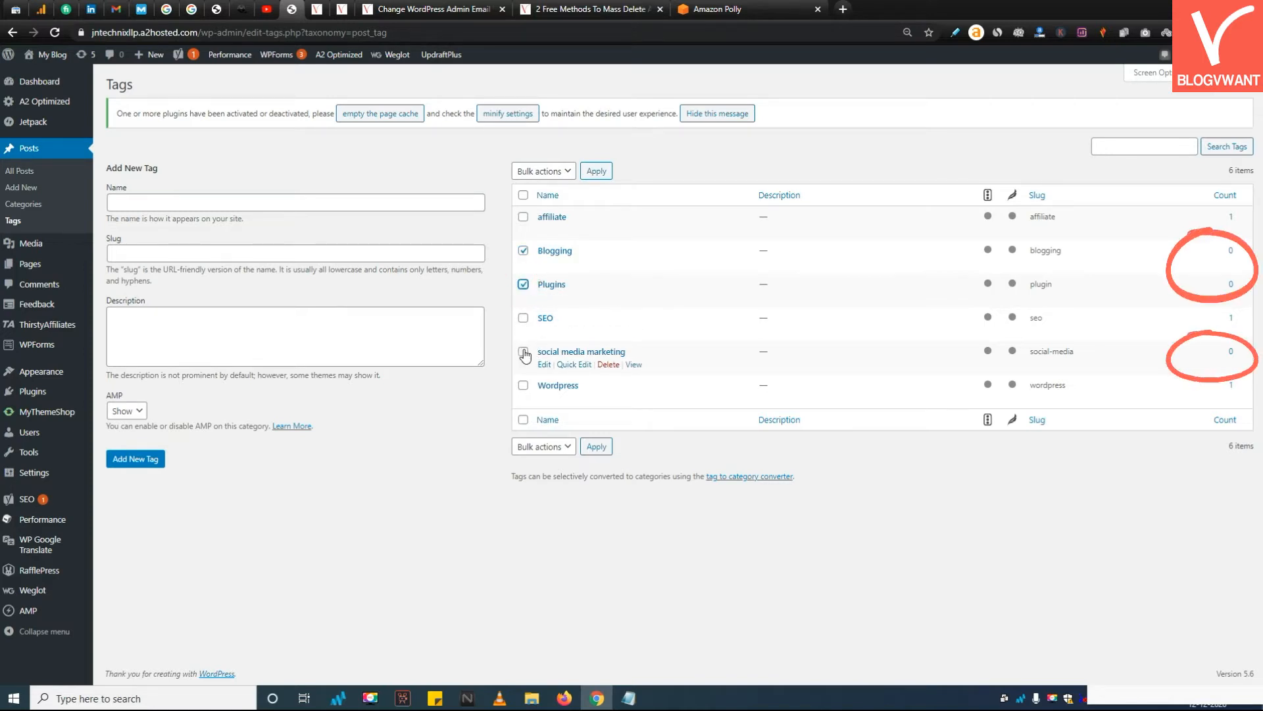
pyautogui.click(523, 351)
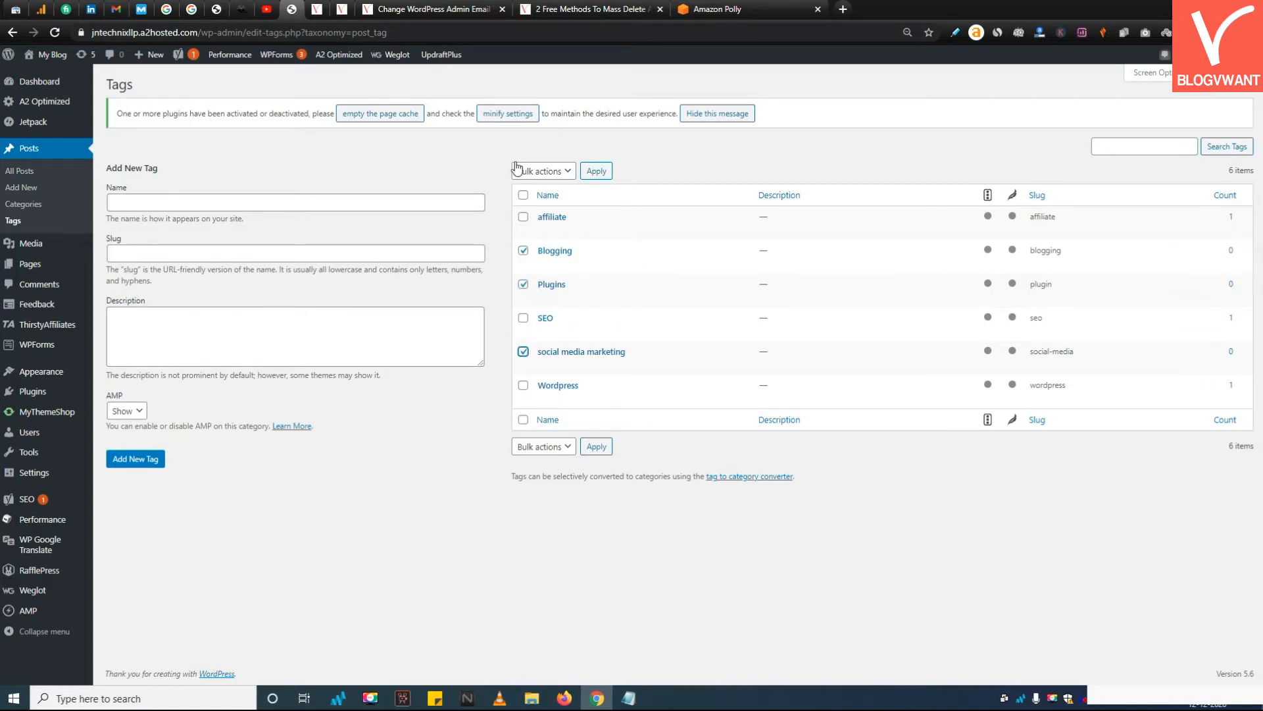
pyautogui.click(542, 170)
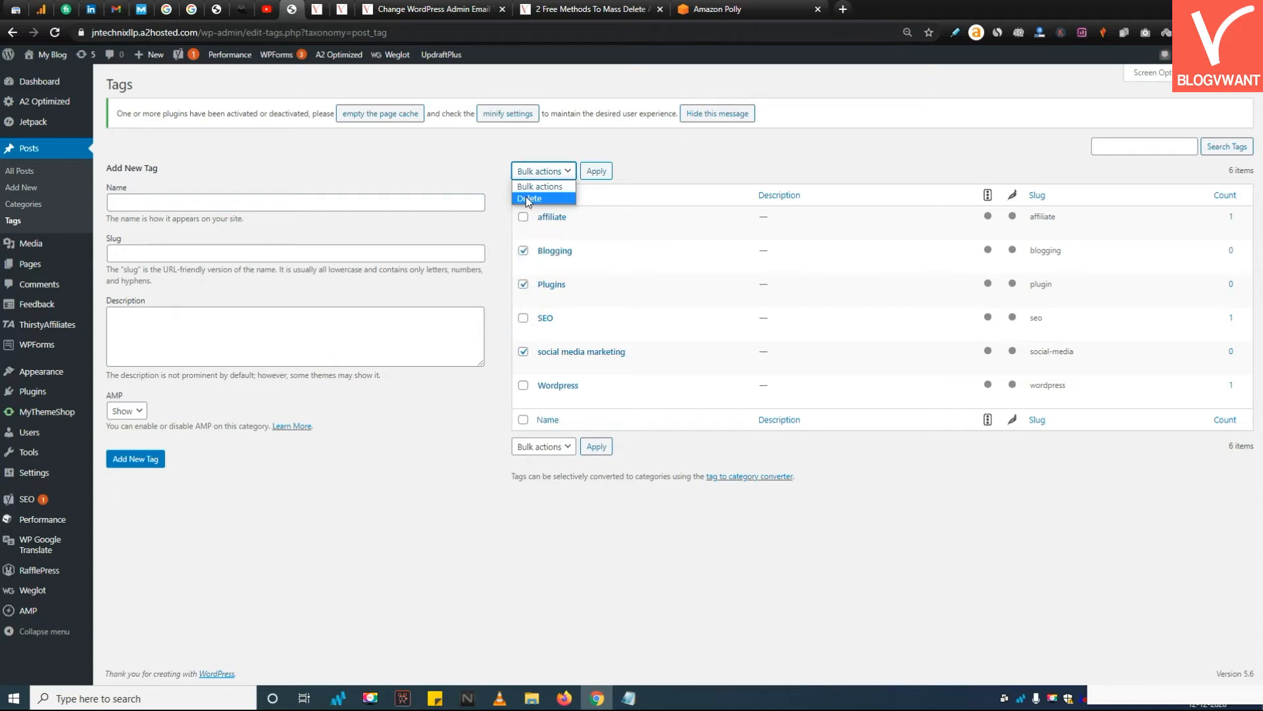
# Bulk-delete the three ticked unused tags, leaving affiliate, SEO and Wordpress
pyautogui.click(529, 198)
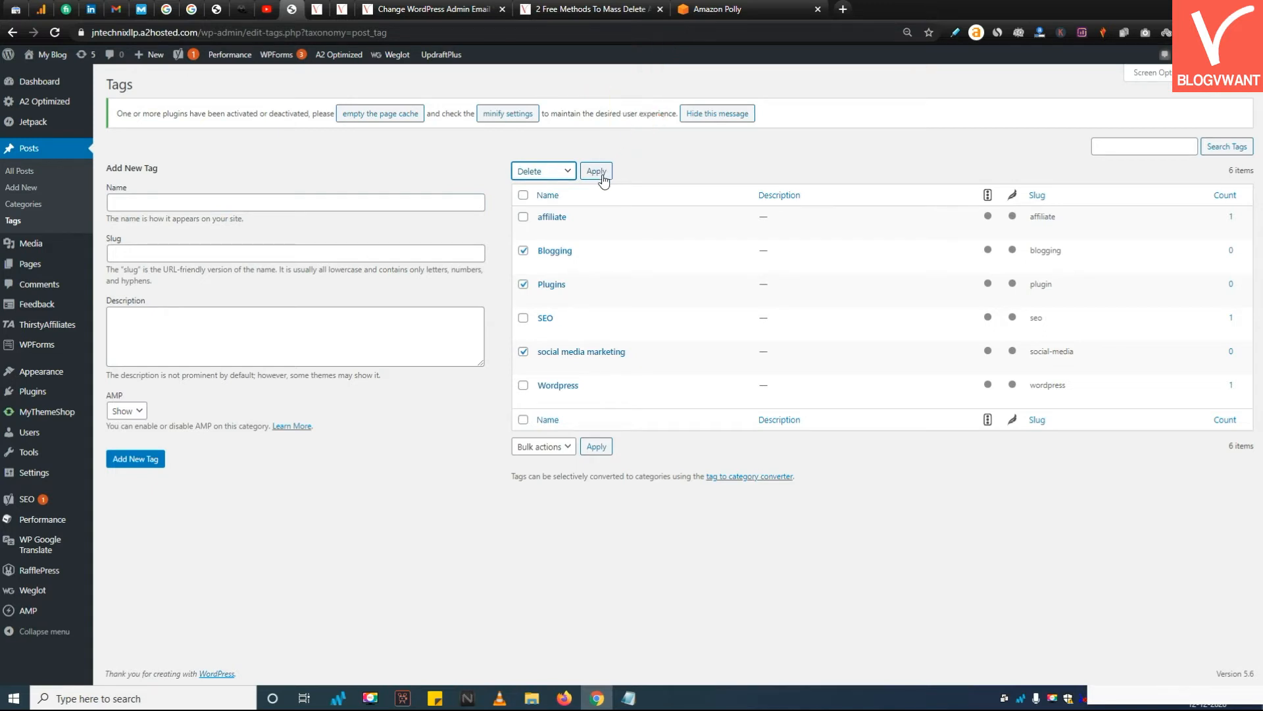
pyautogui.click(596, 171)
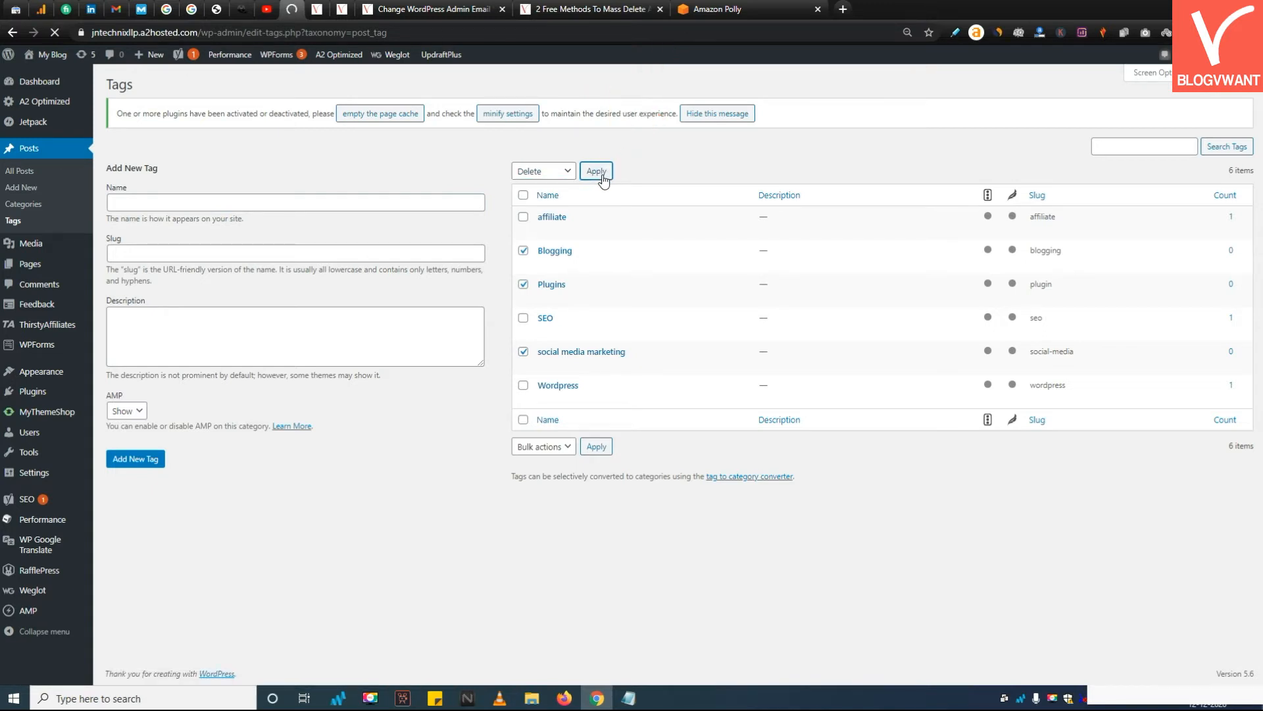
pyautogui.click(596, 171)
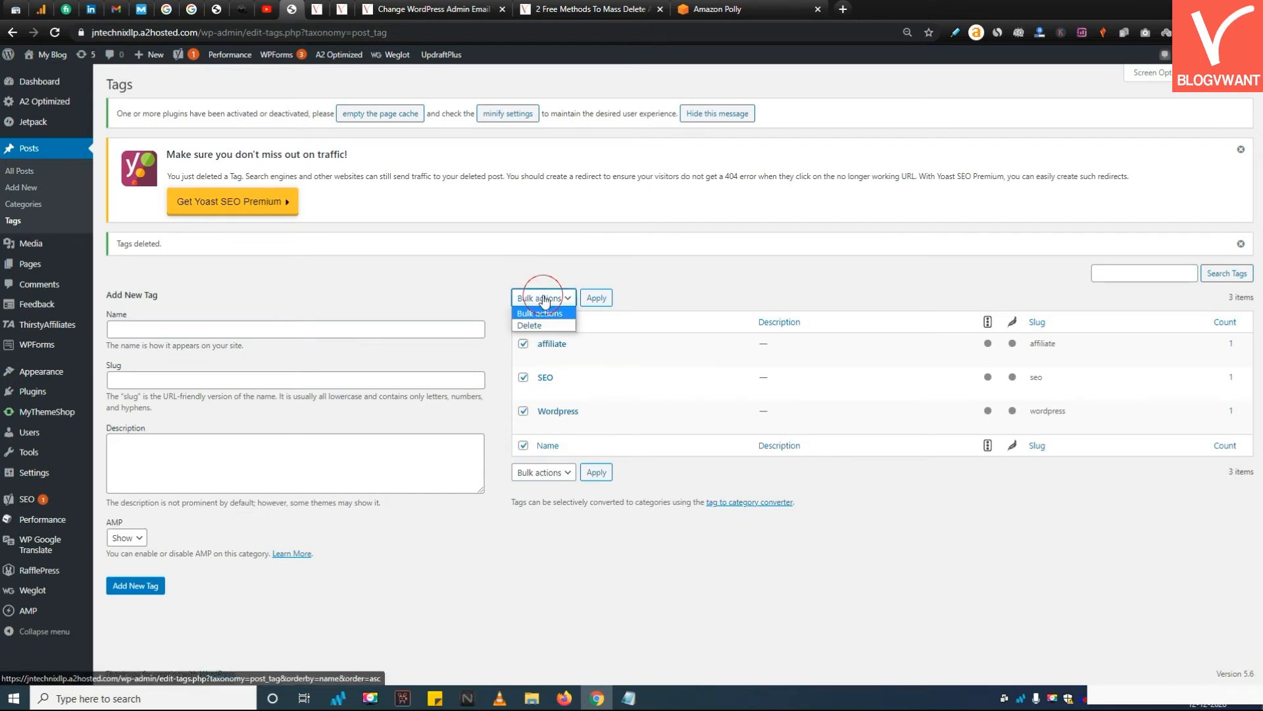
# Bulk-delete all remaining tags affiliate, SEO and Wordpress
pyautogui.click(529, 325)
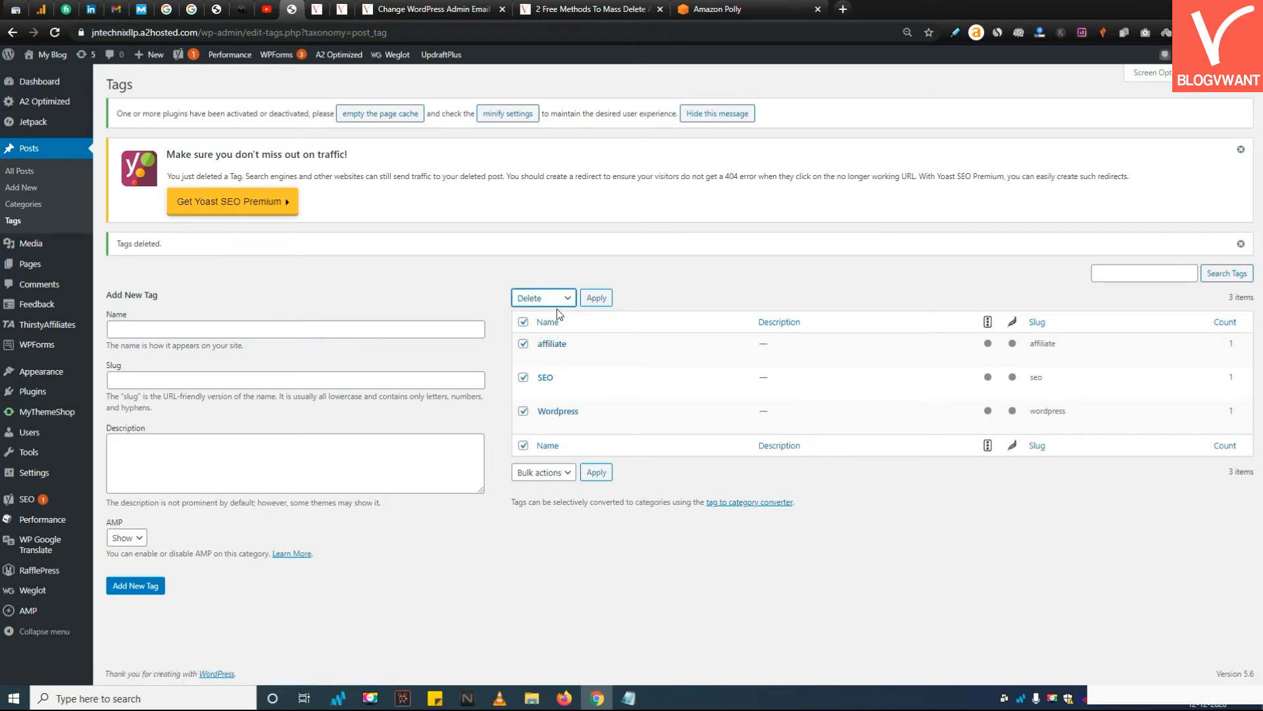
pyautogui.click(596, 298)
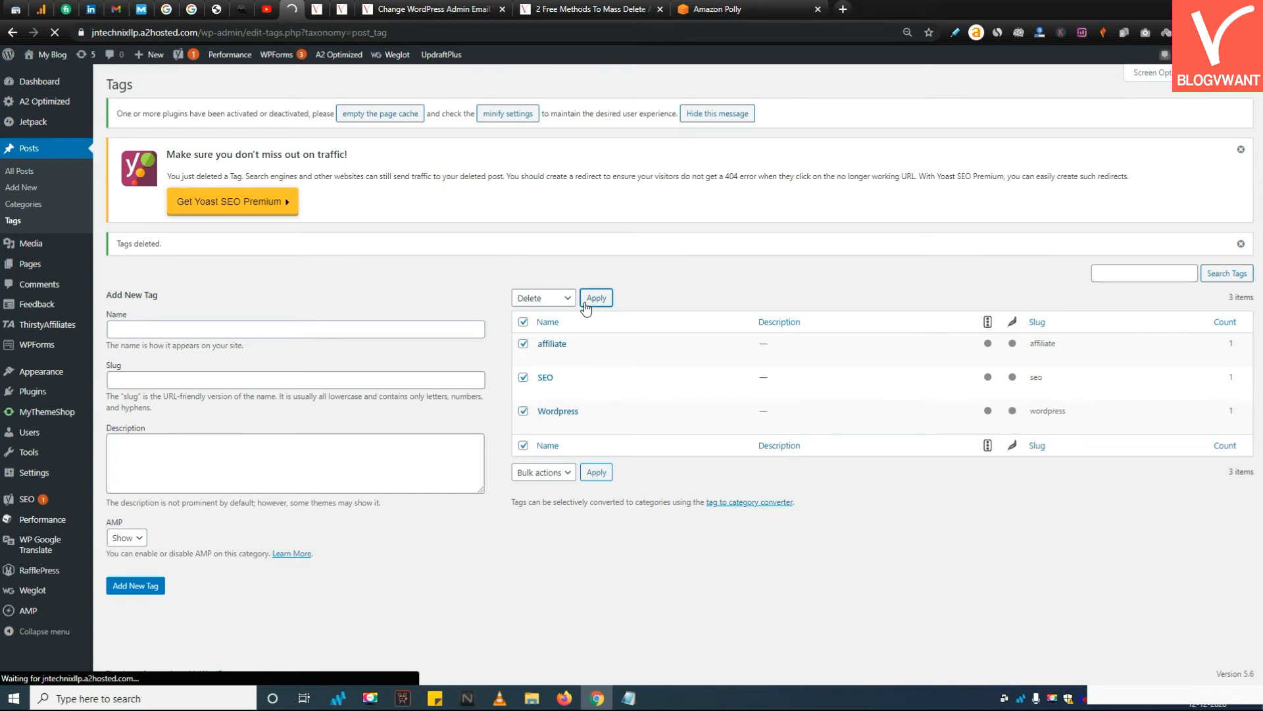
pyautogui.click(596, 298)
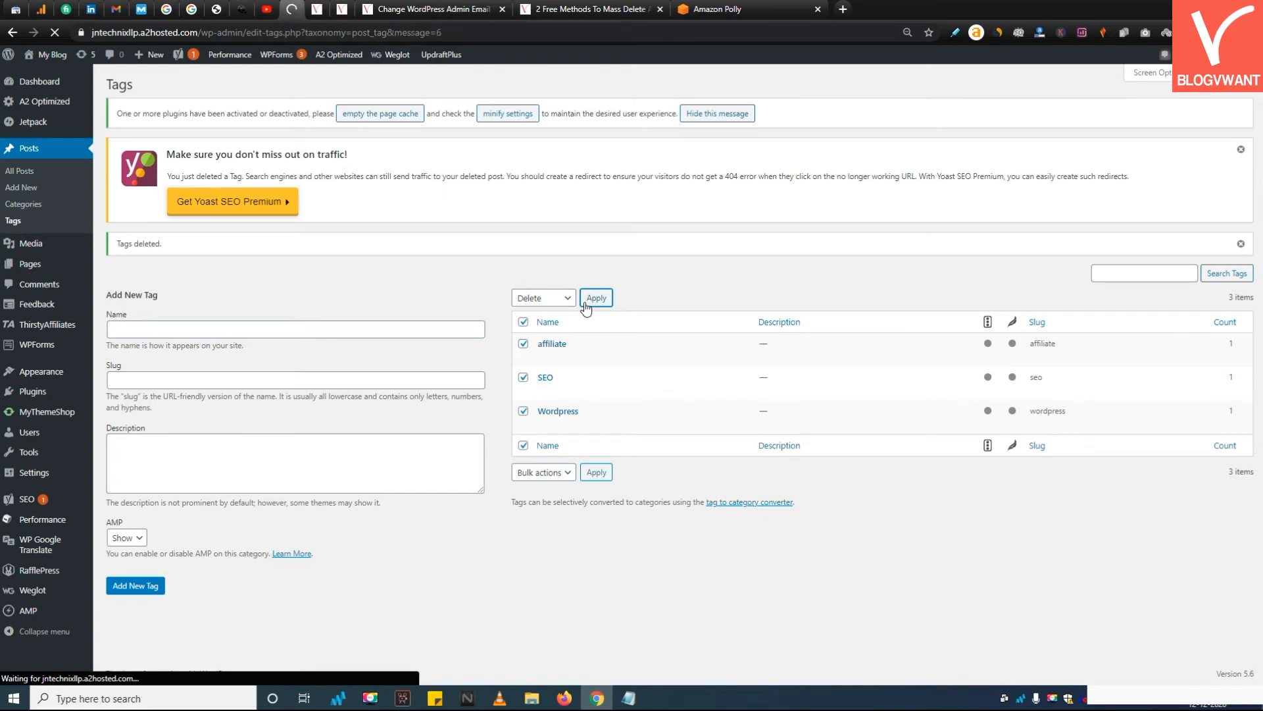